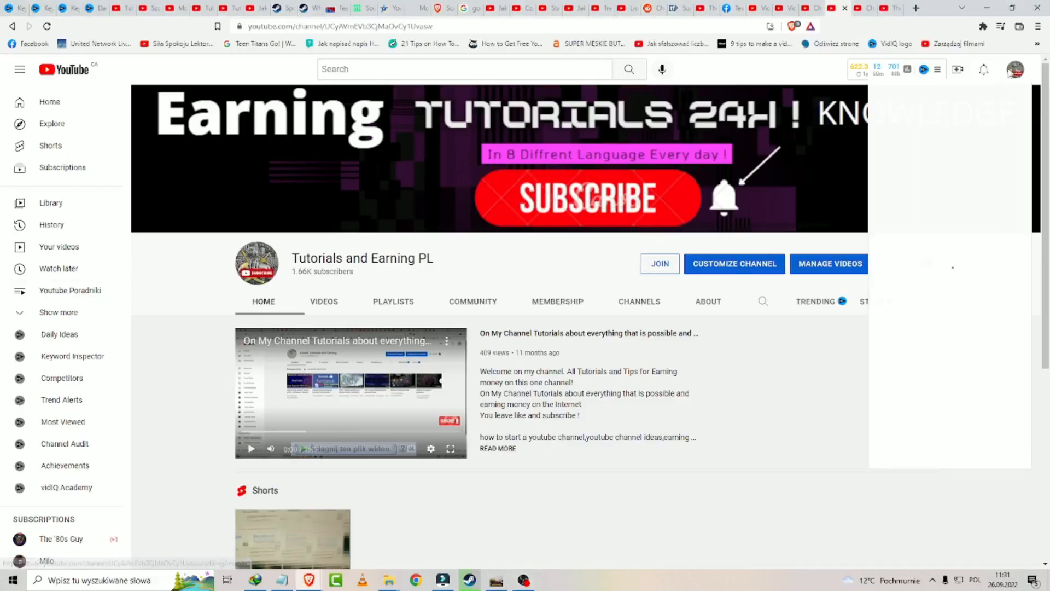
Step: Open YouTube Studio for Tutorials and Earning PL from the profile avatar's account menu
left_click(925, 161)
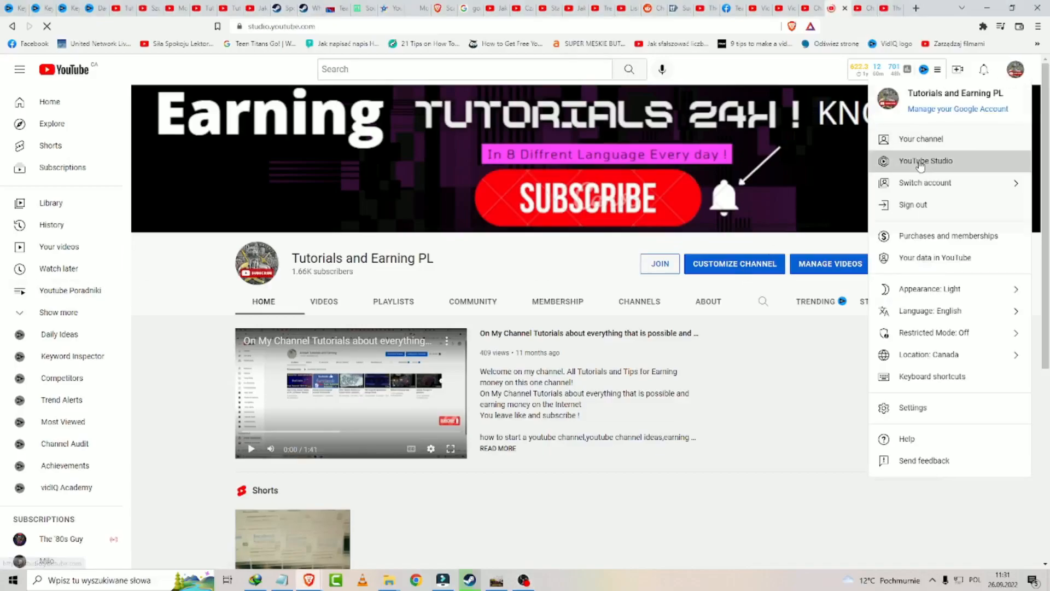
left_click(925, 160)
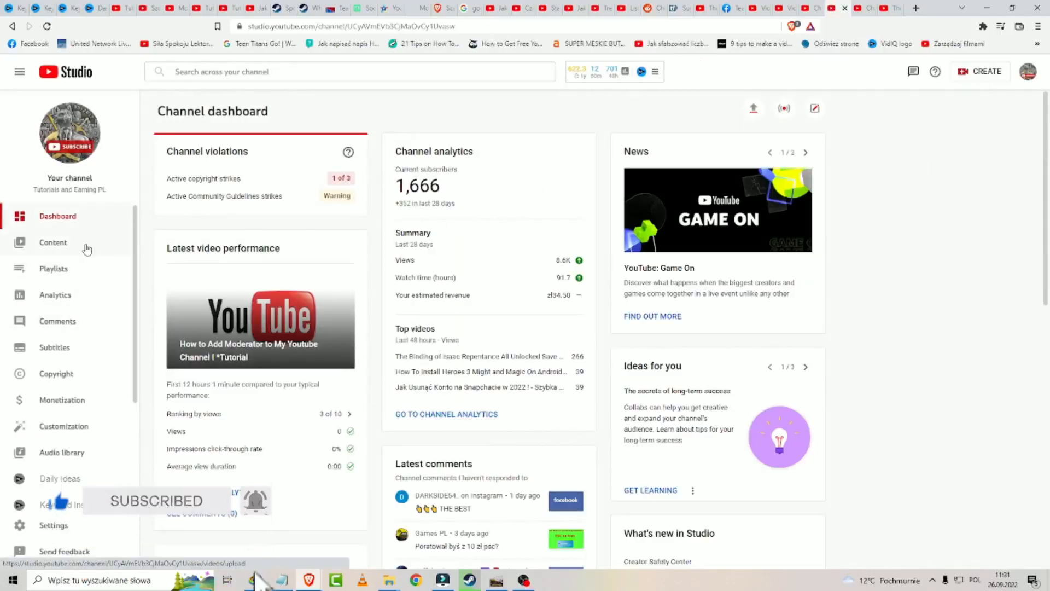
Step: Open the Content page listing the channel's videos
left_click(53, 242)
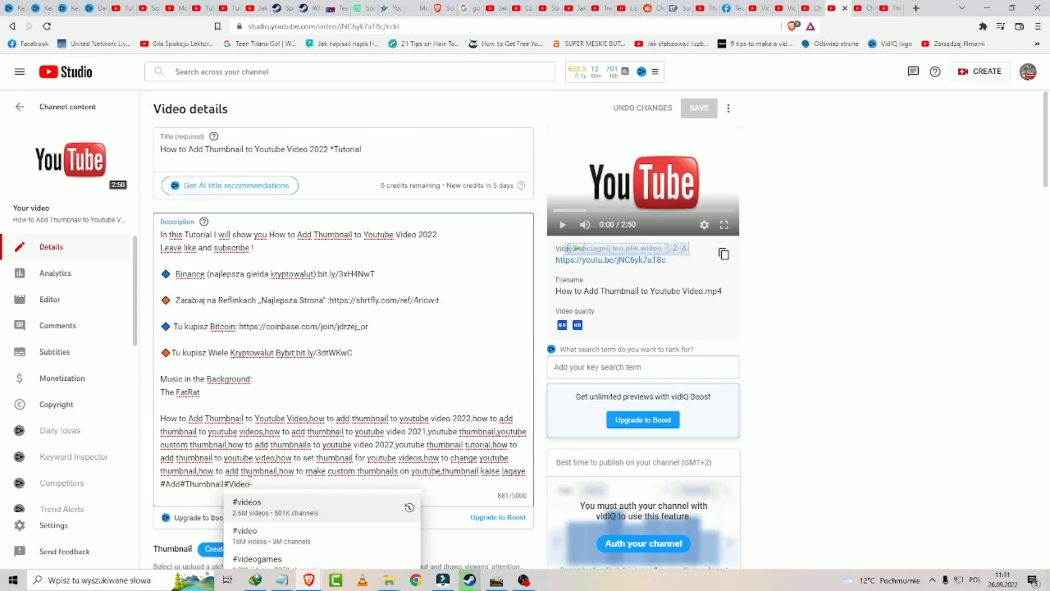
type("#h")
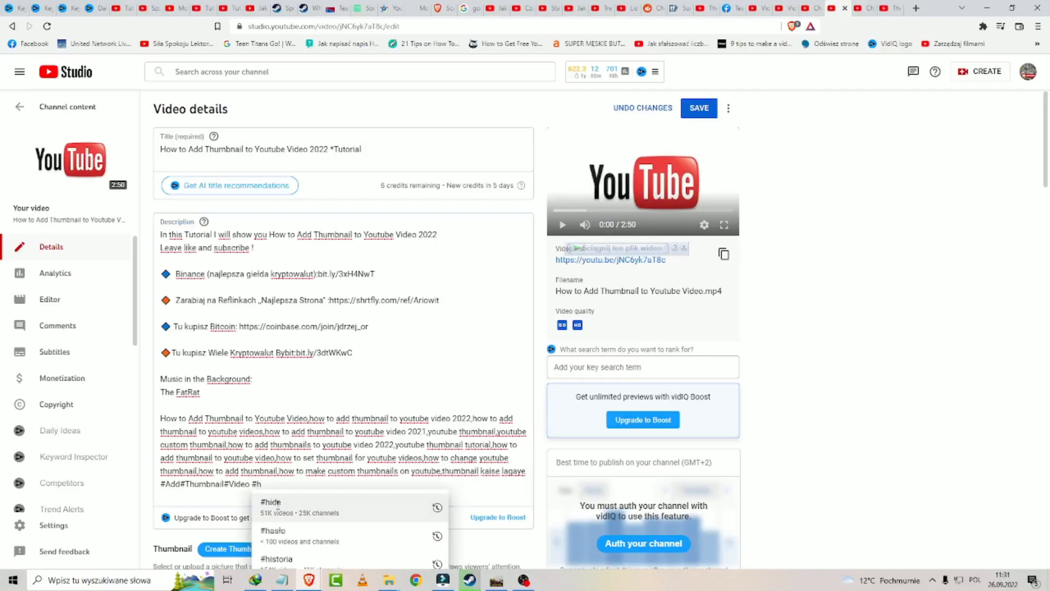
left_click(270, 501)
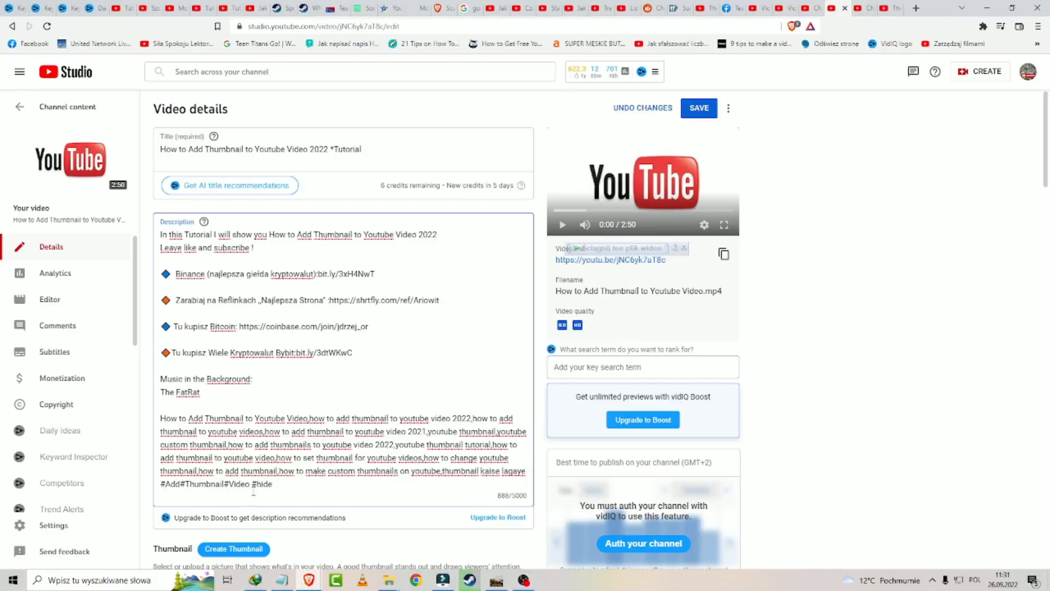
double_click(262, 483)
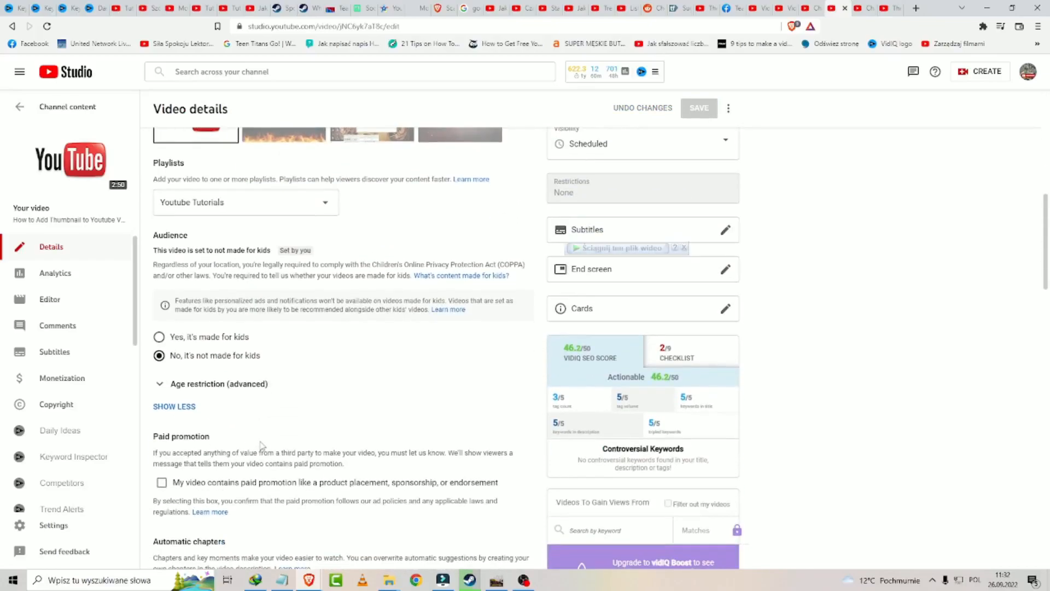
scroll("down", 3)
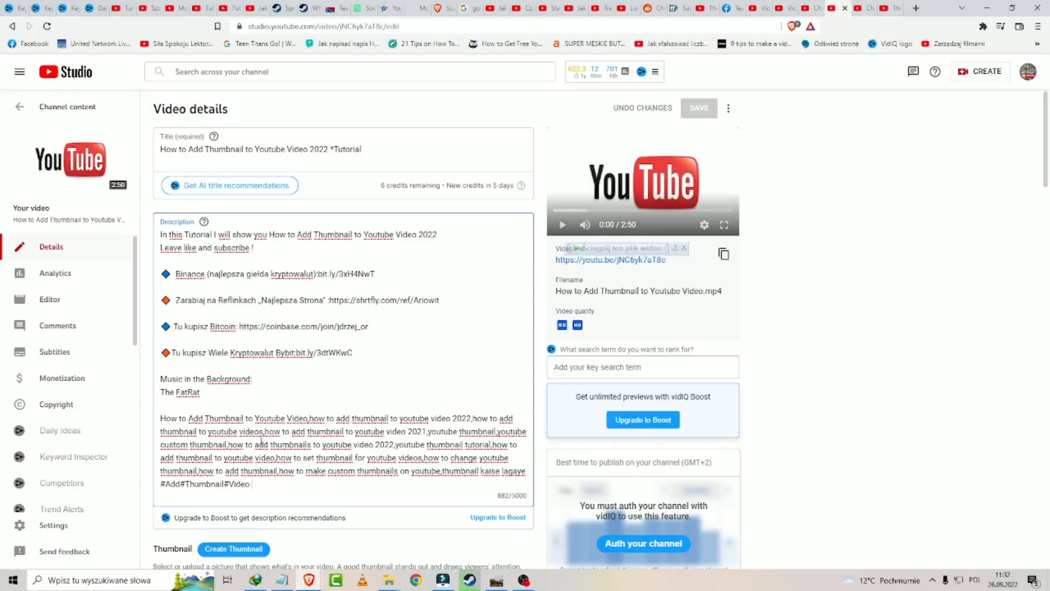
scroll("down", 3)
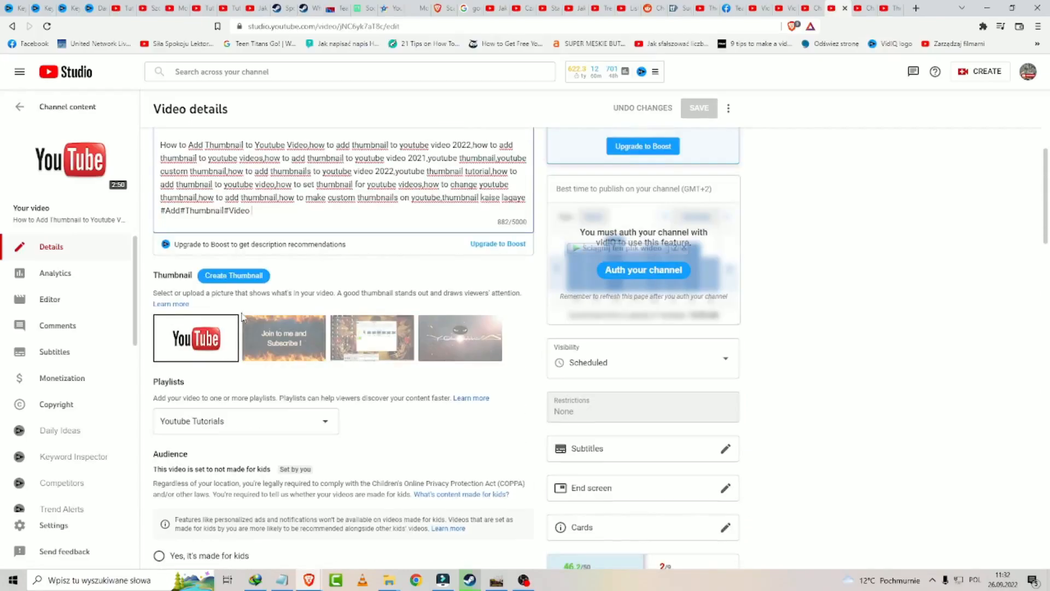
scroll("down", 3)
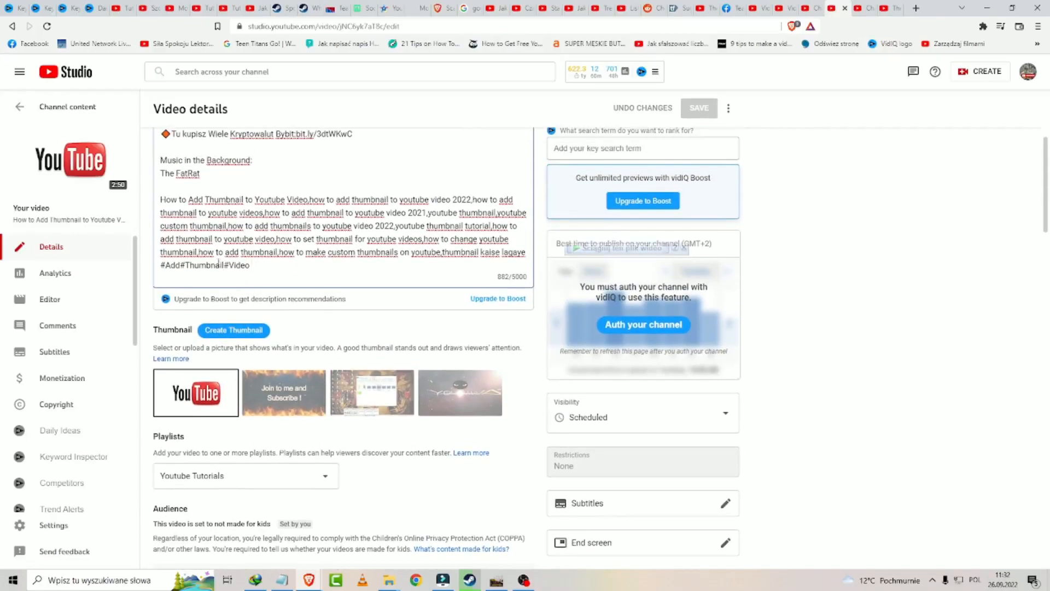
scroll("down", 3)
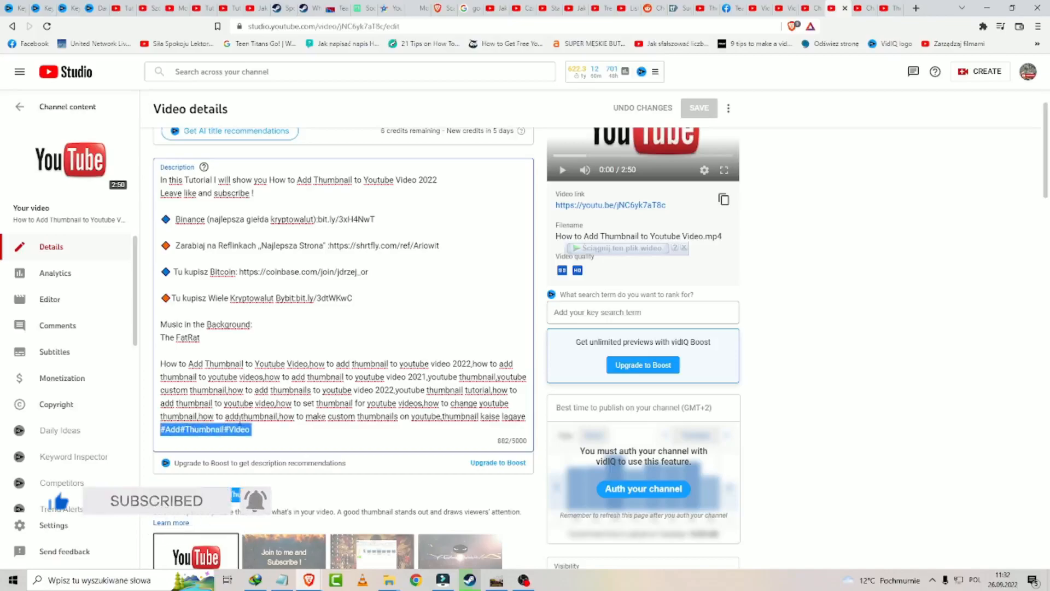
scroll("down", 3)
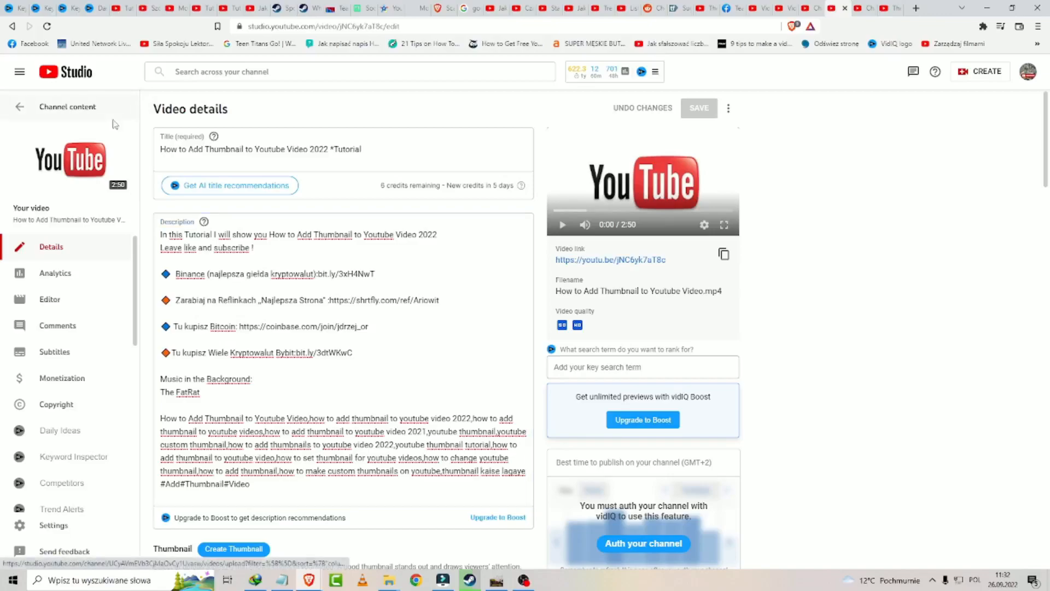
Step: Select all channel videos except the two newest and start a bulk Description edit
left_click(19, 107)
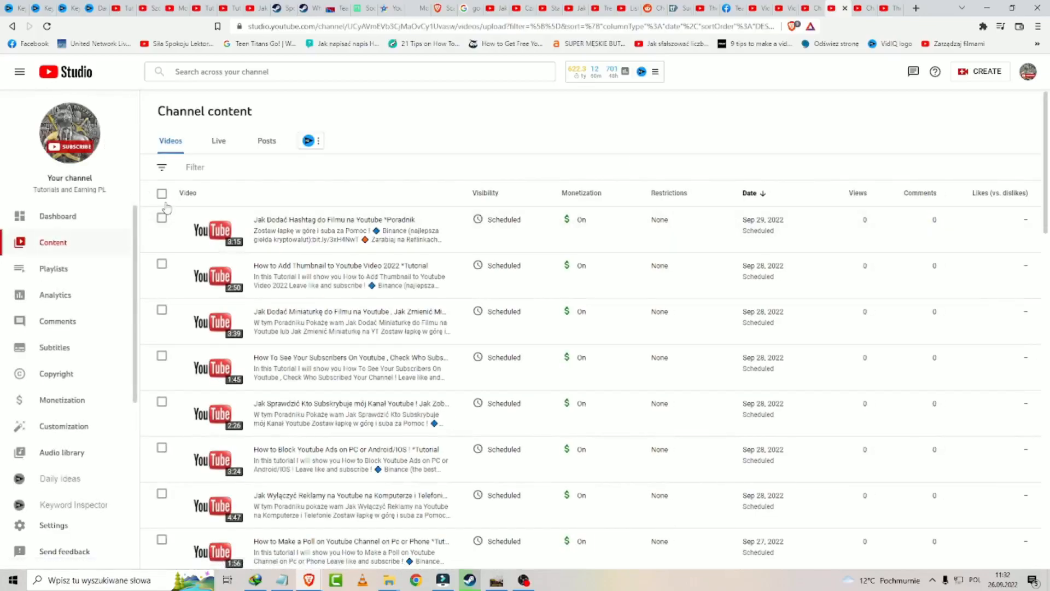
left_click(161, 194)
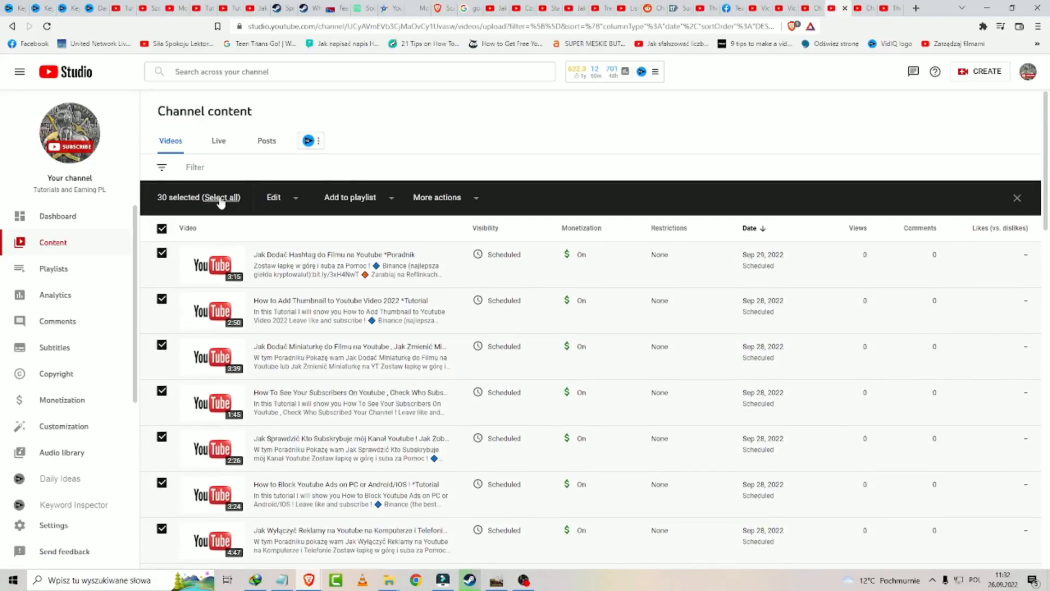
left_click(221, 197)
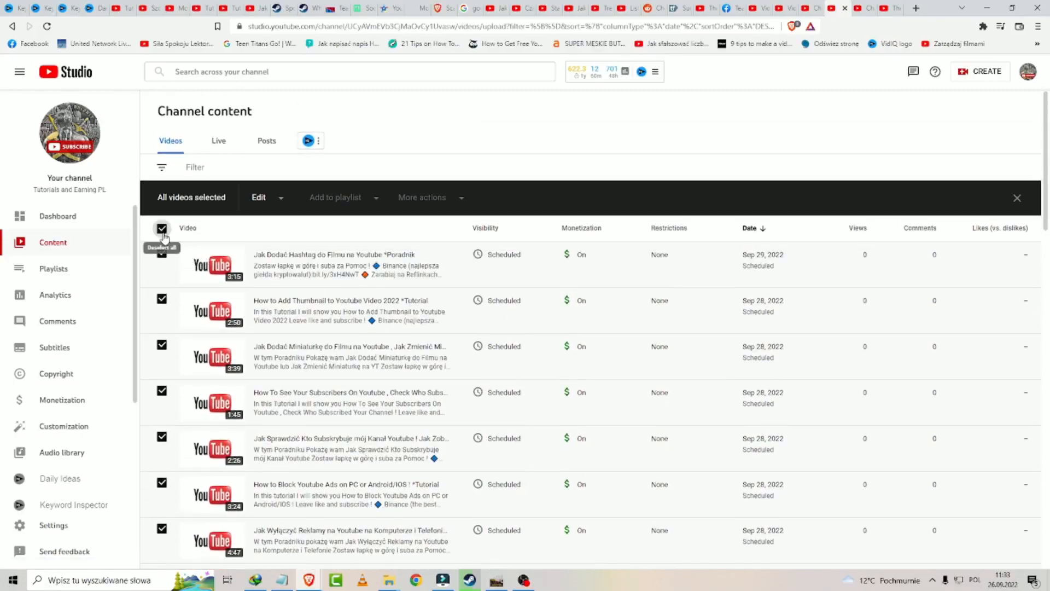
left_click(161, 255)
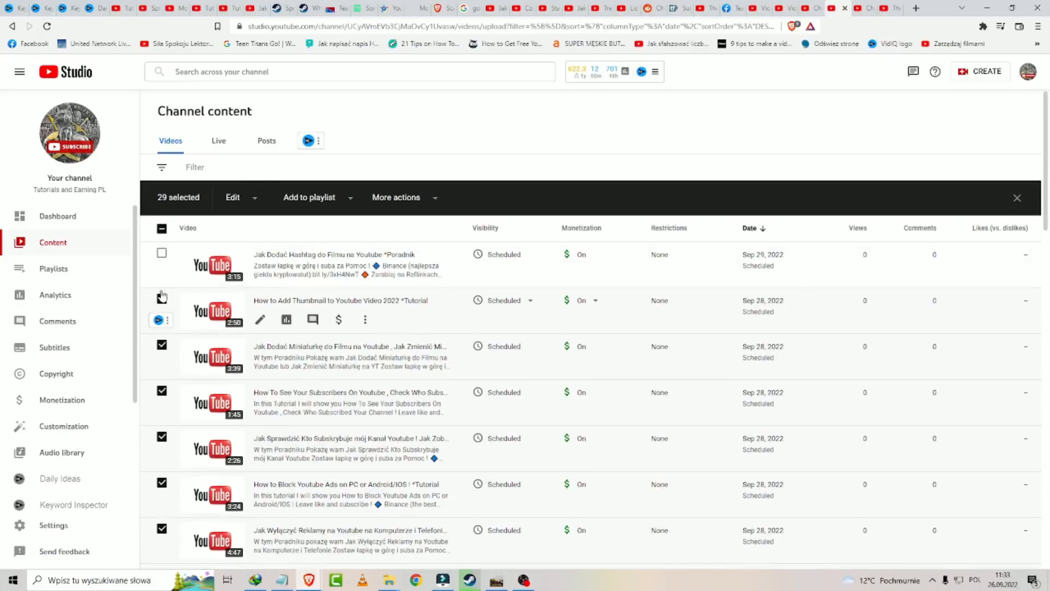
left_click(161, 299)
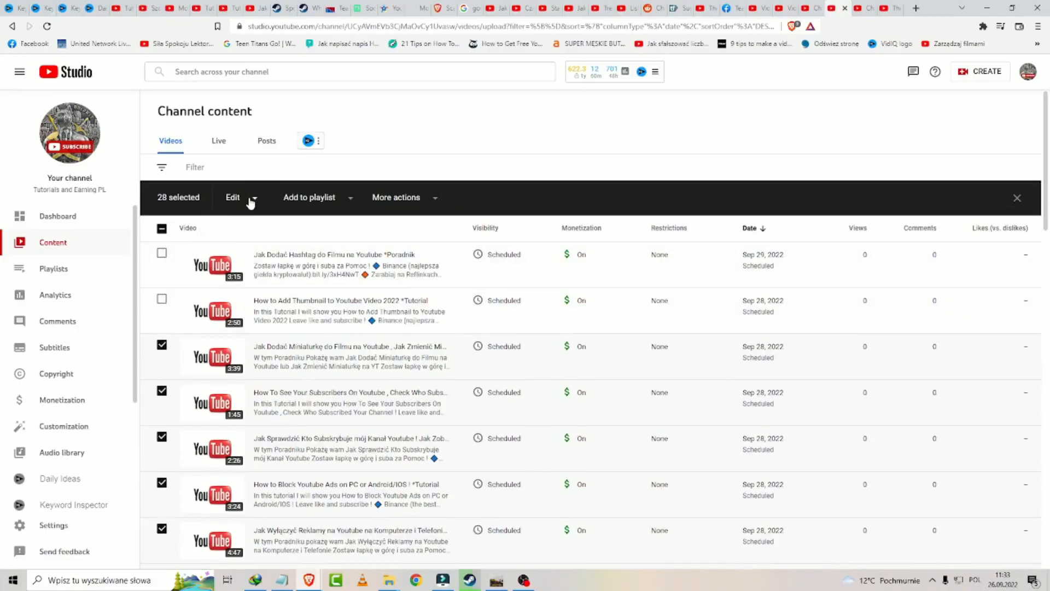
left_click(233, 197)
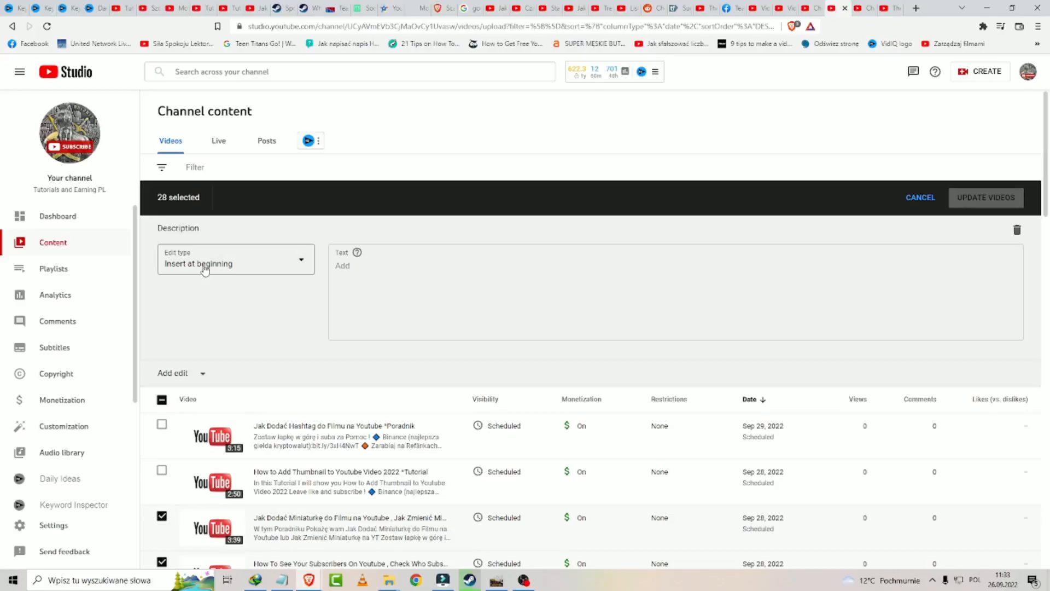
Step: Insert '#afasfas' at the beginning of the 28 selected descriptions and update the videos
left_click(235, 260)
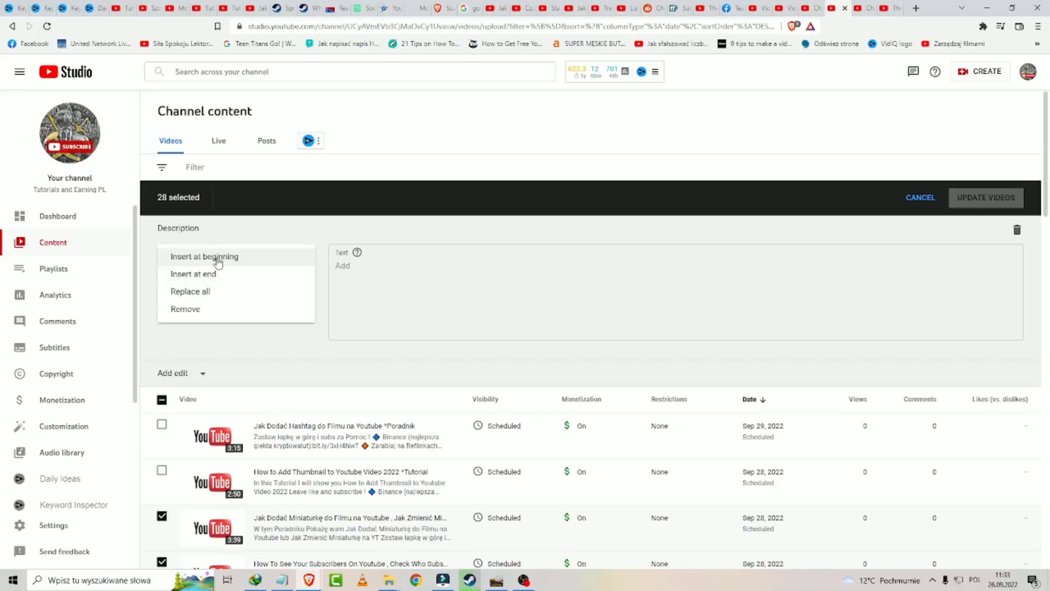
mouse_move(212, 284)
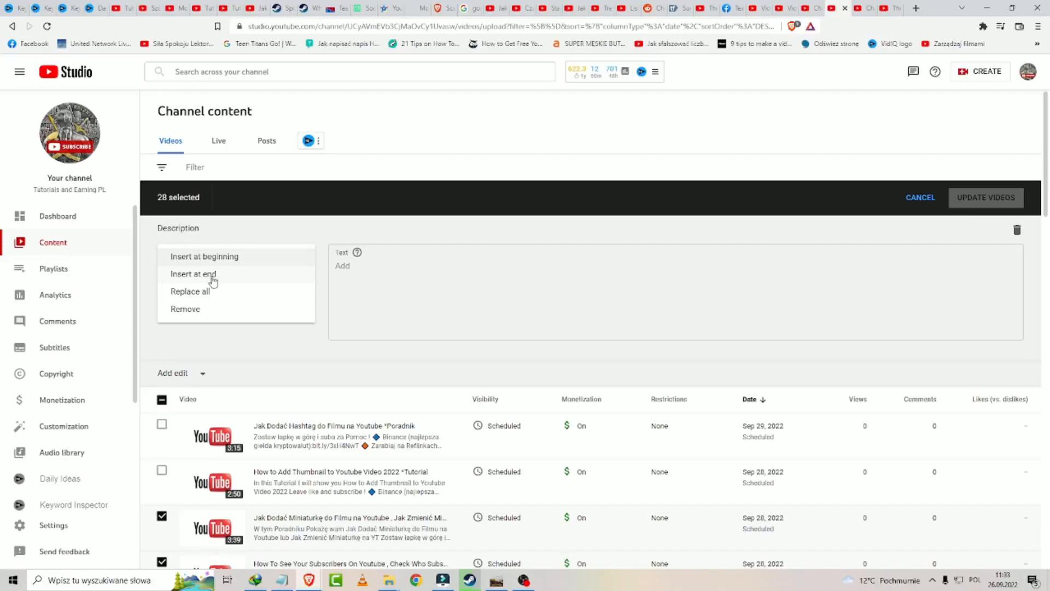
left_click(205, 257)
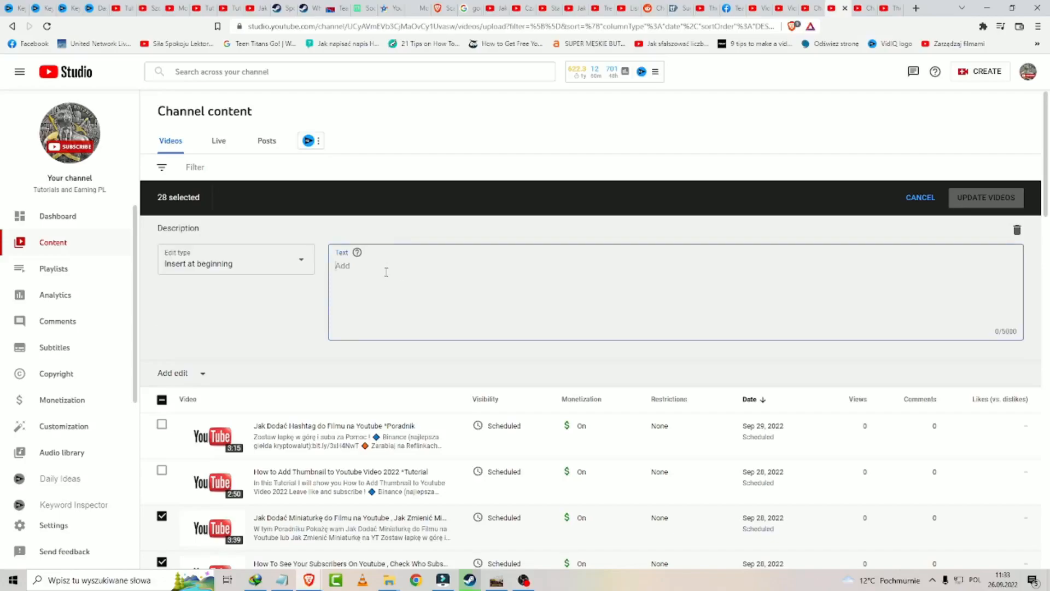
type("#afasf")
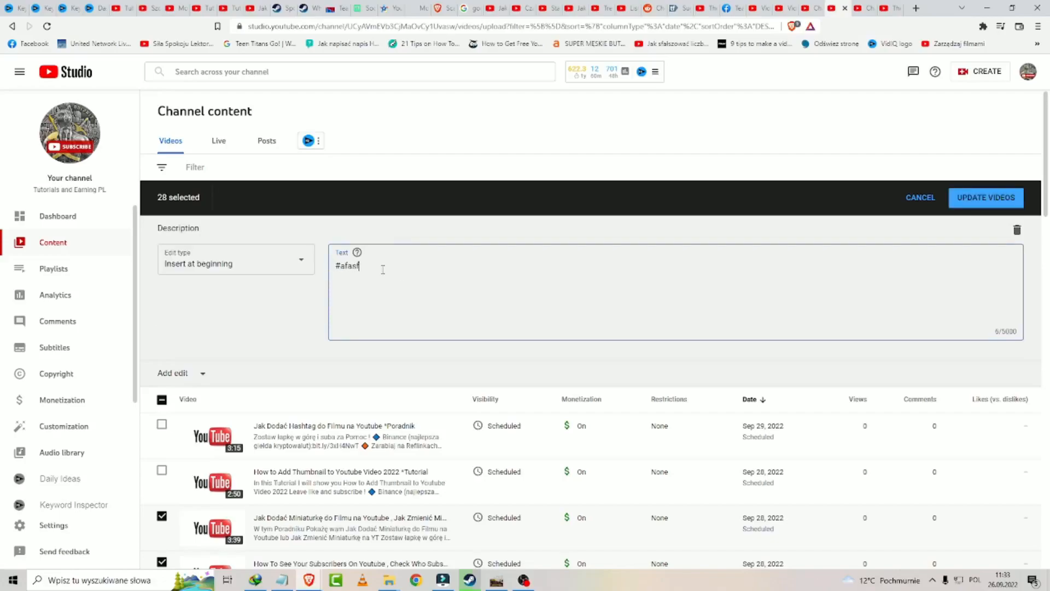
type("as")
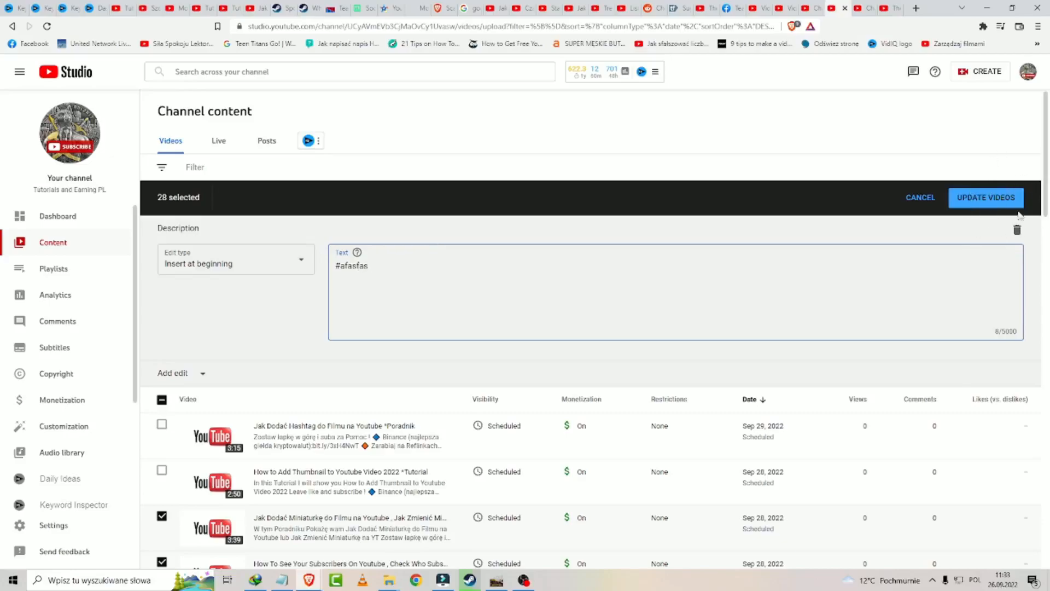
left_click(920, 197)
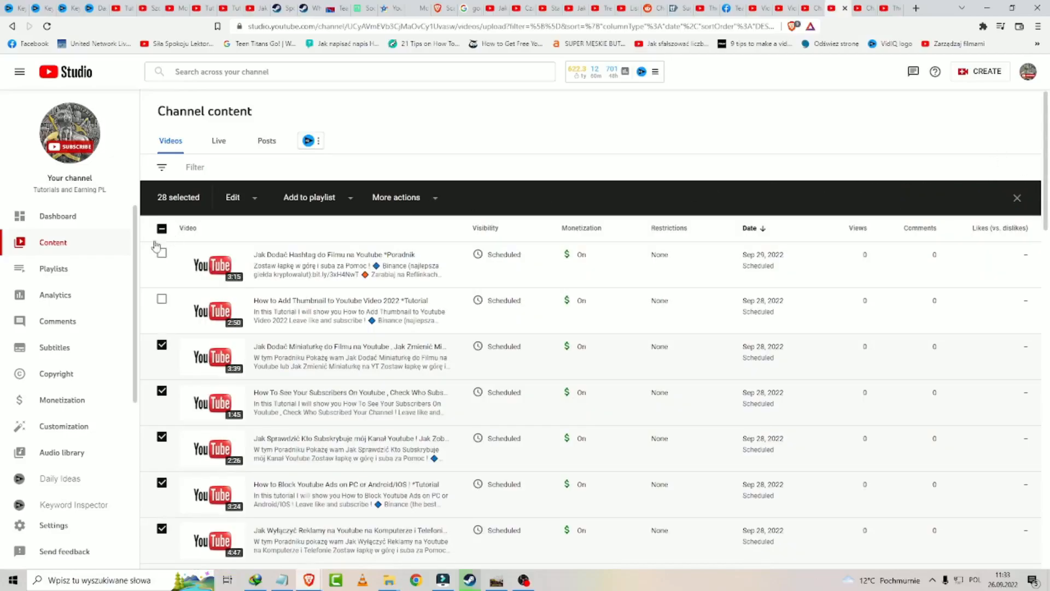